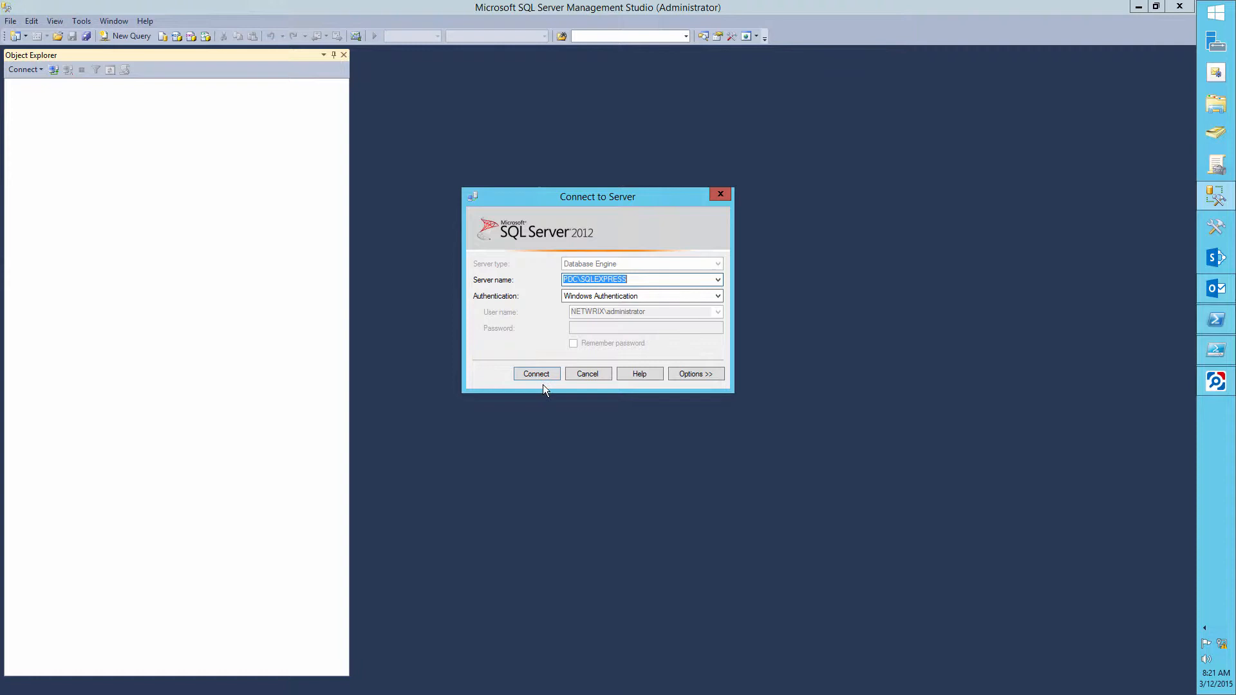
Step: Connect to PDC\SQLEXPRESS and create a new database named NewDB
left_click(536, 373)
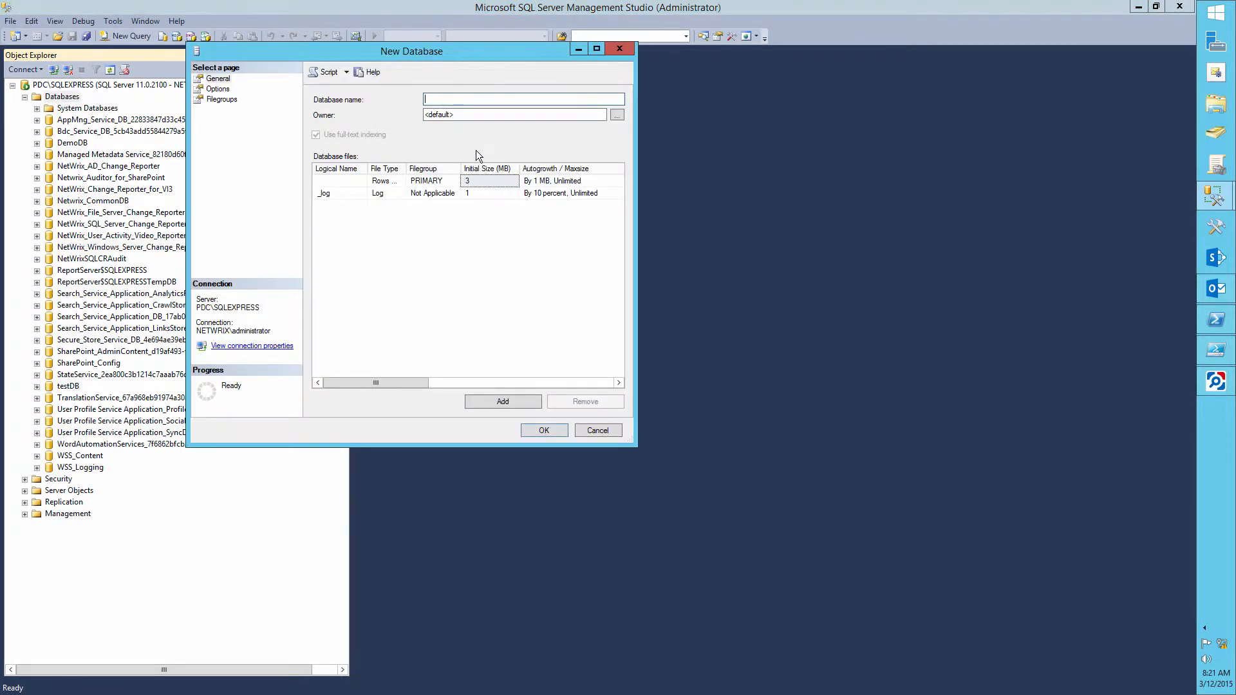
type("New")
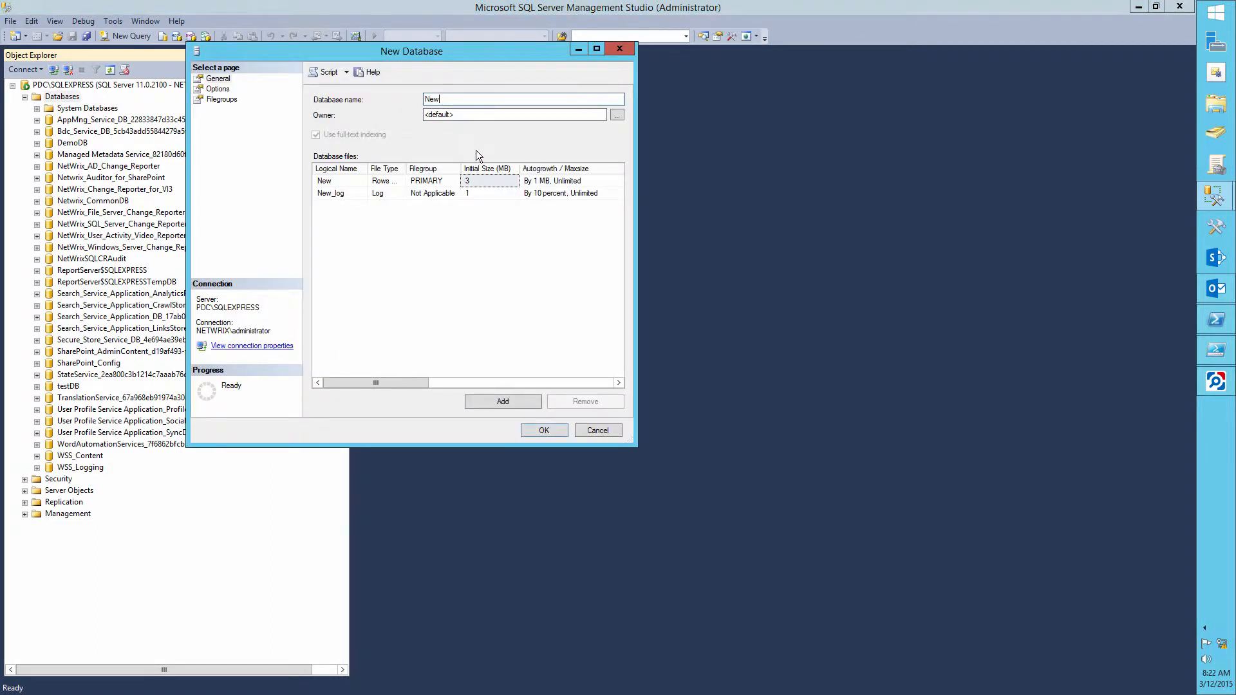
type("DB")
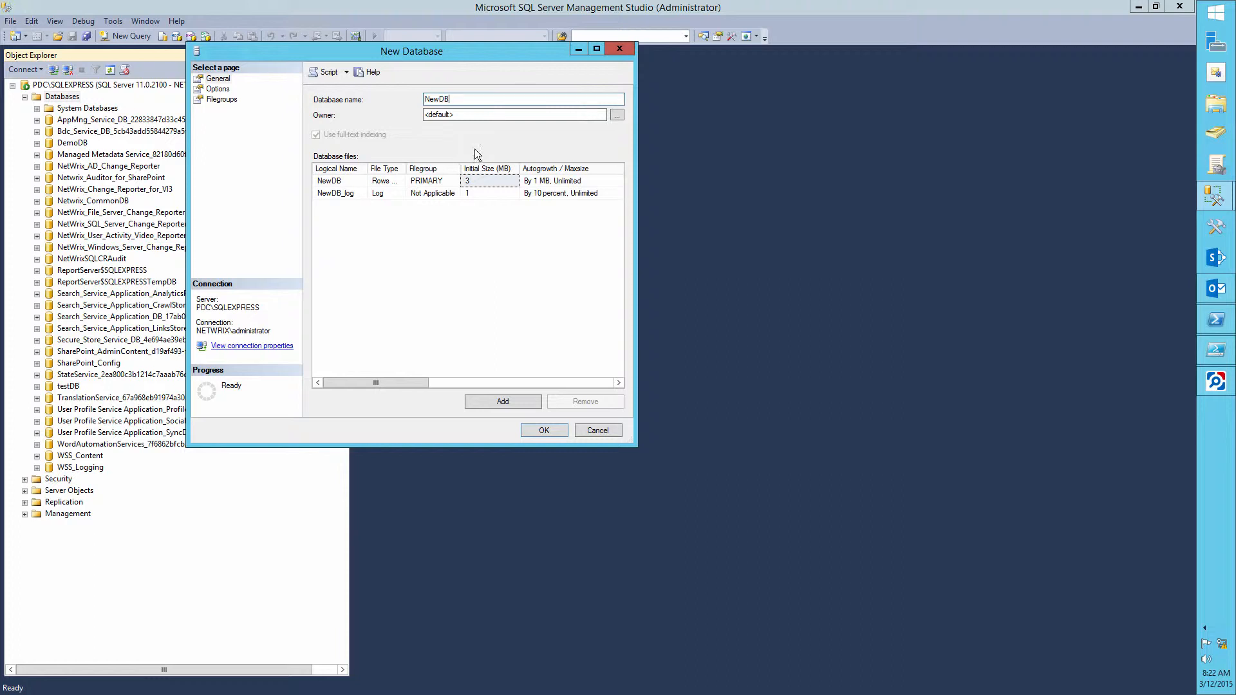
left_click(543, 430)
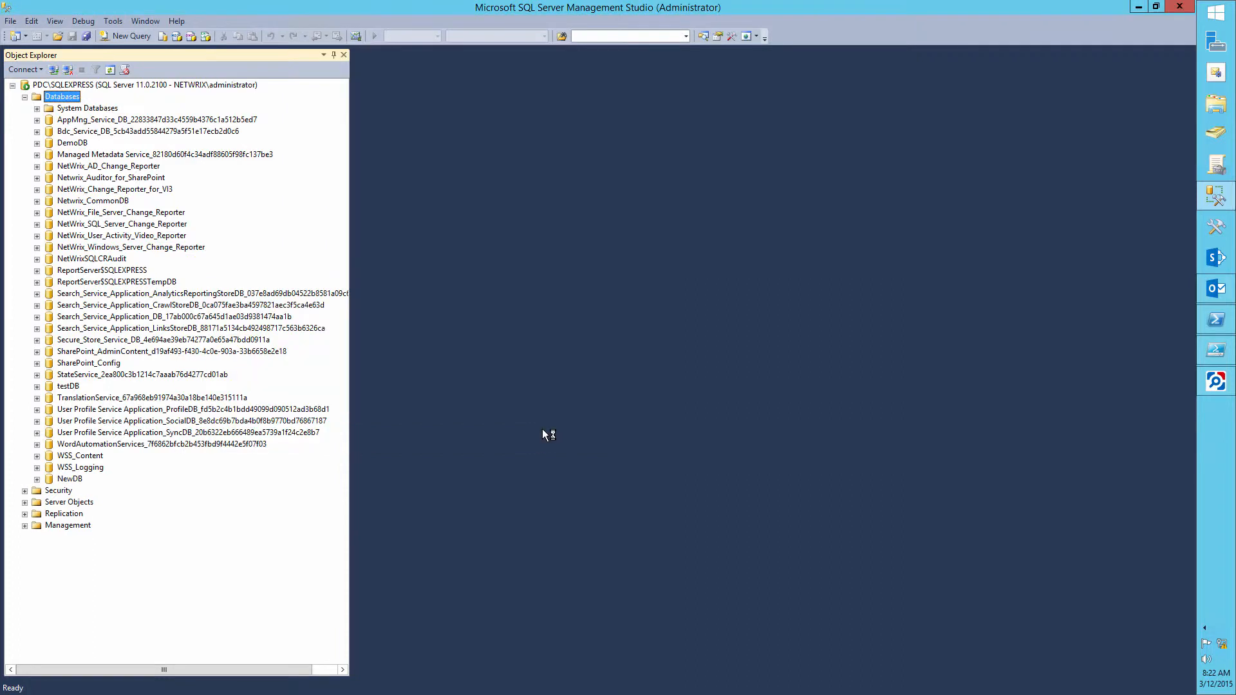
mouse_move(289, 501)
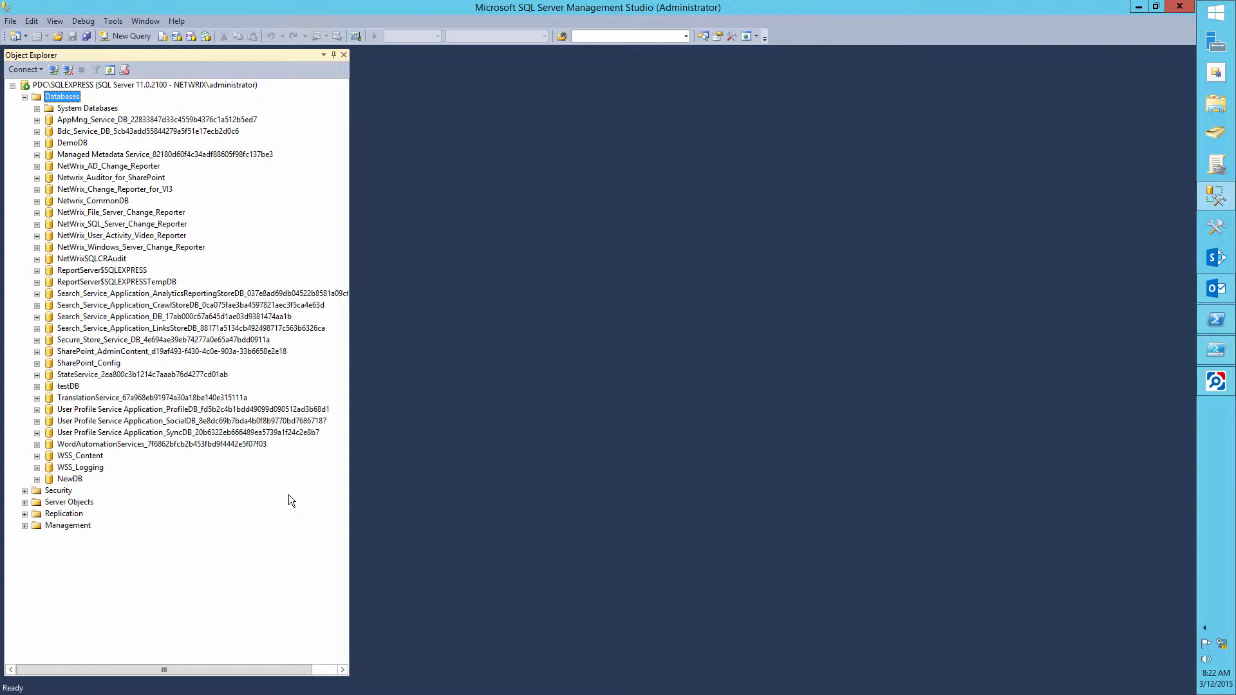
Step: Delete the testDB database from the server, leaving NewDB in place
right_click(68, 385)
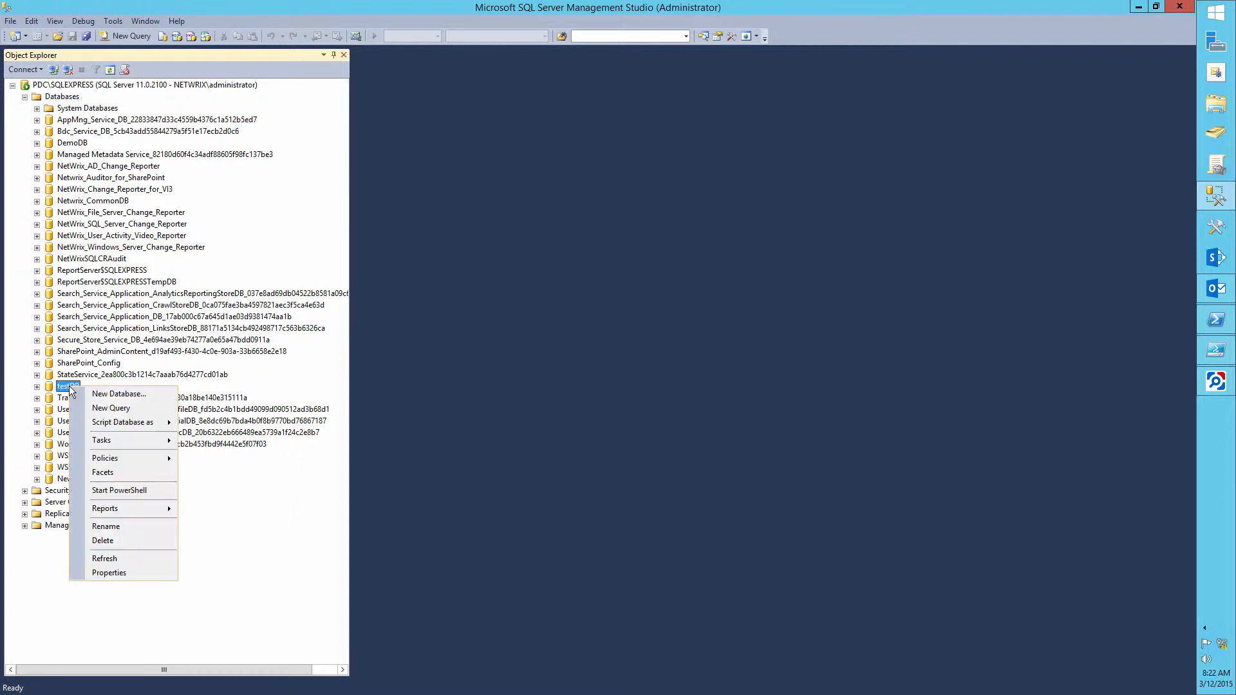
left_click(103, 540)
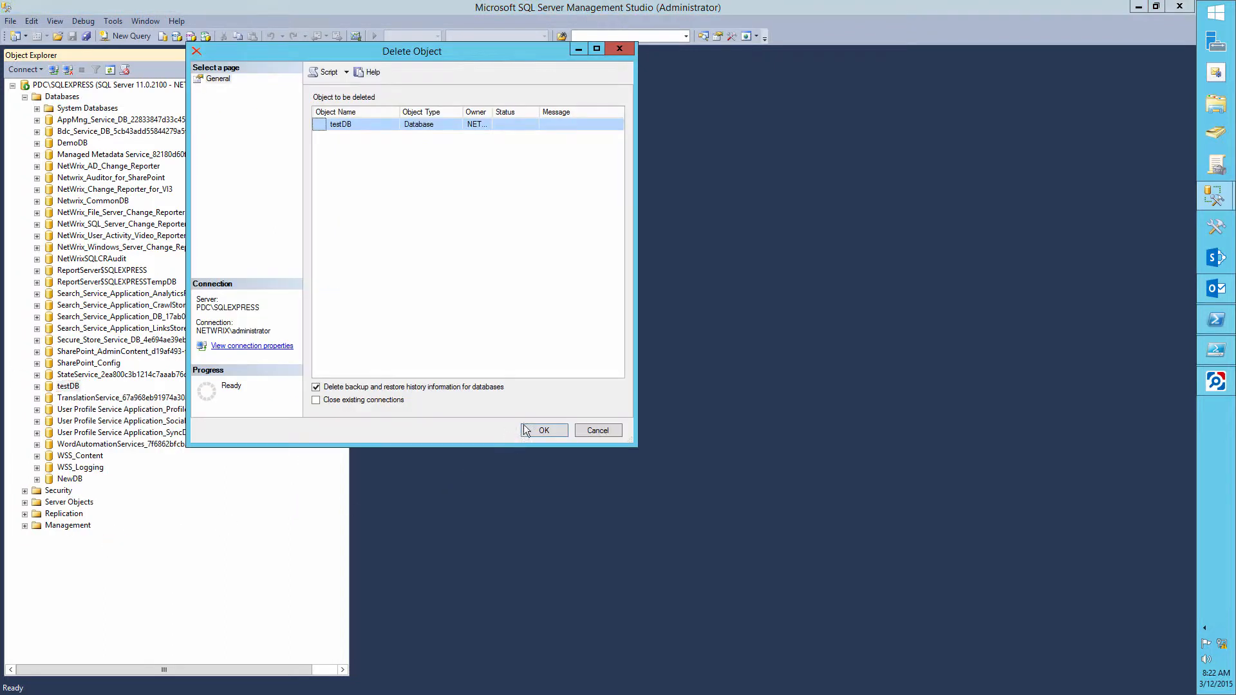
left_click(544, 430)
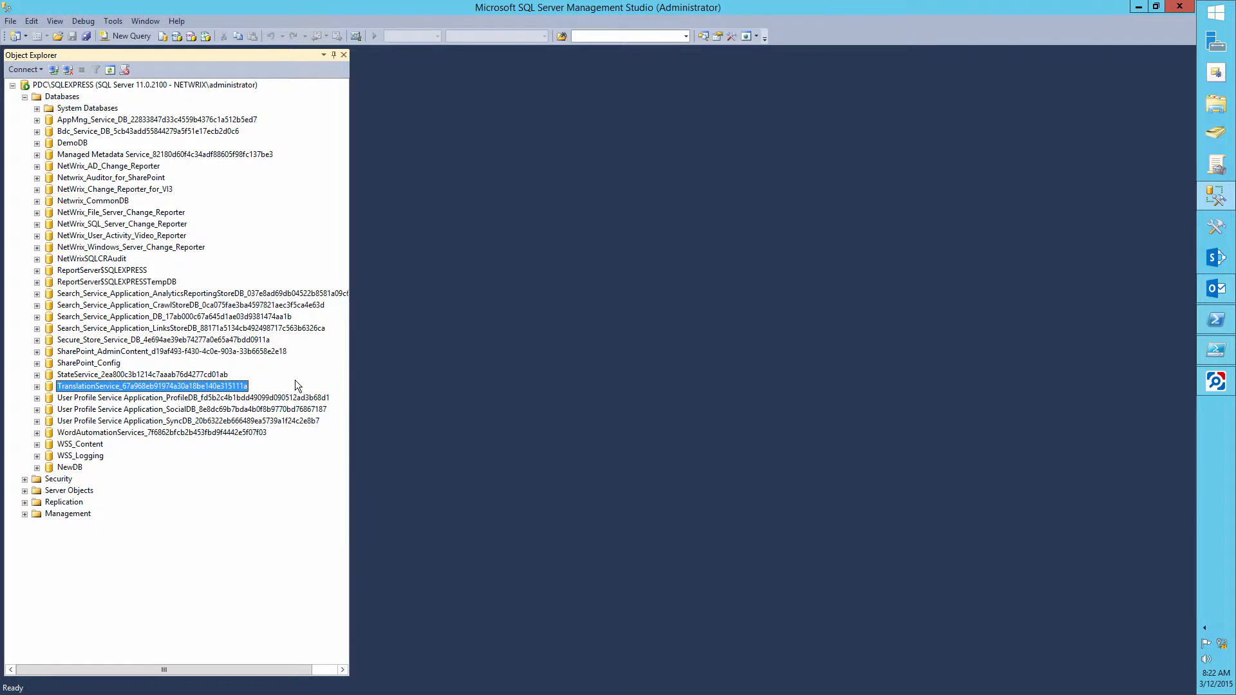
mouse_move(345, 351)
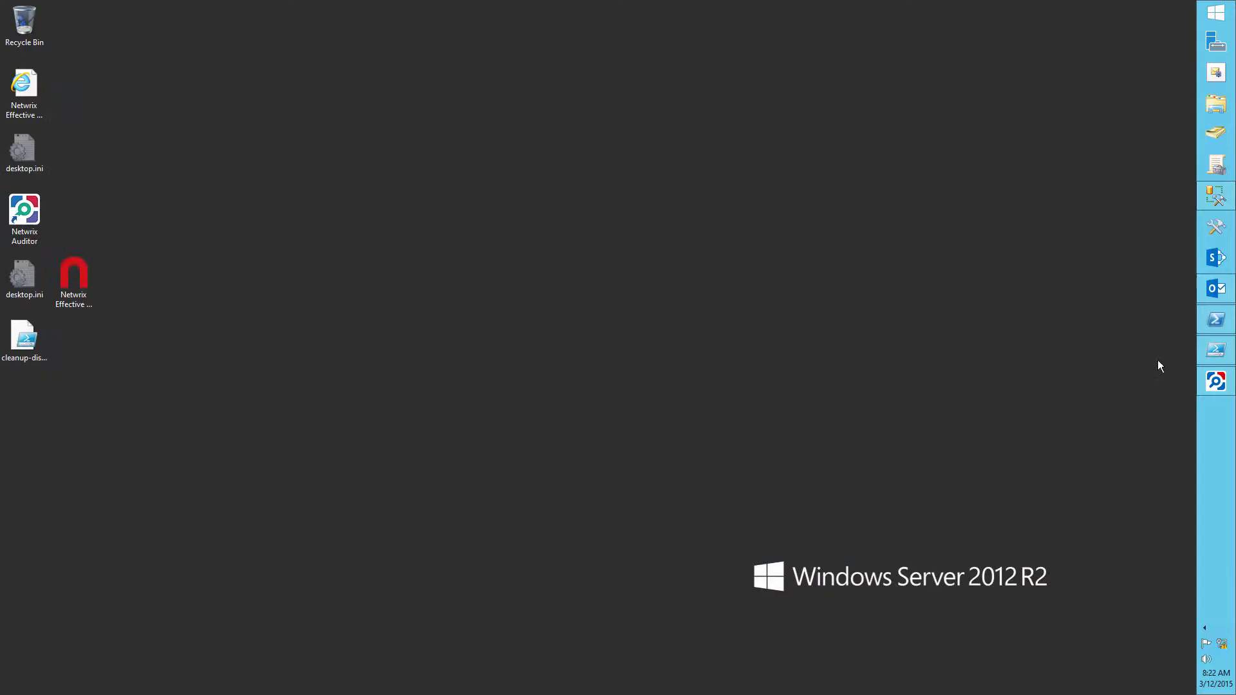
Step: Launch Netwrix Auditor and run data collection for the SQL Servers managed object
double_click(23, 211)
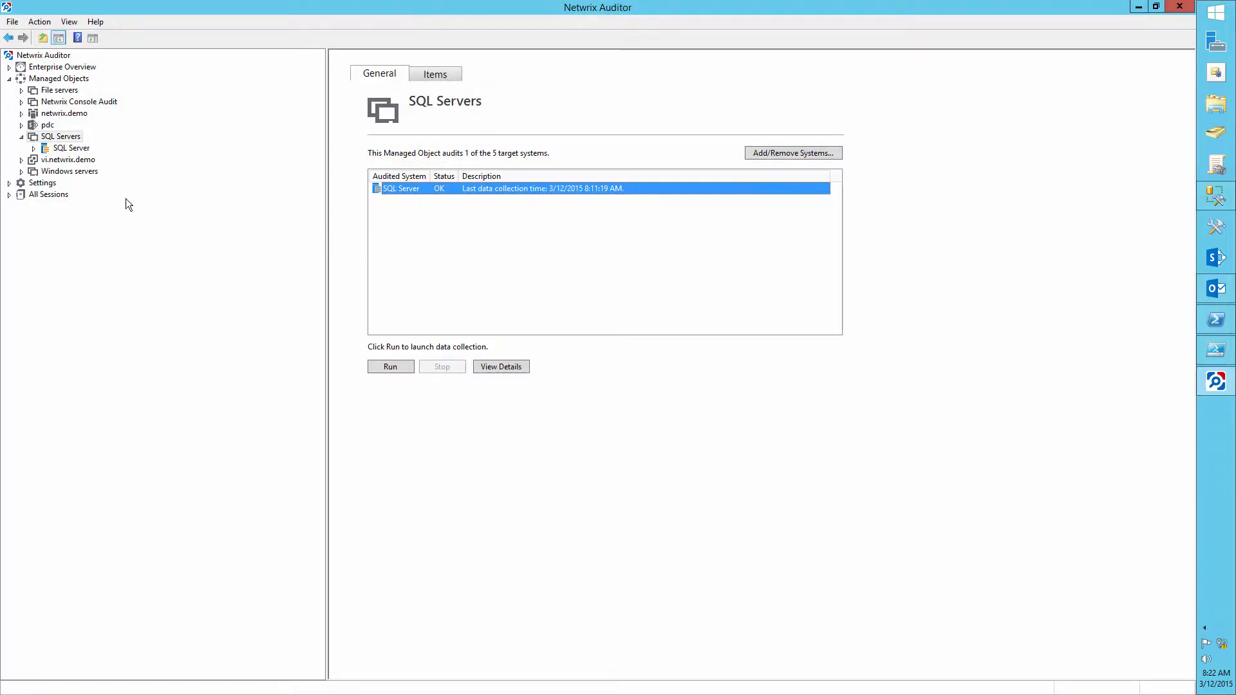
left_click(390, 367)
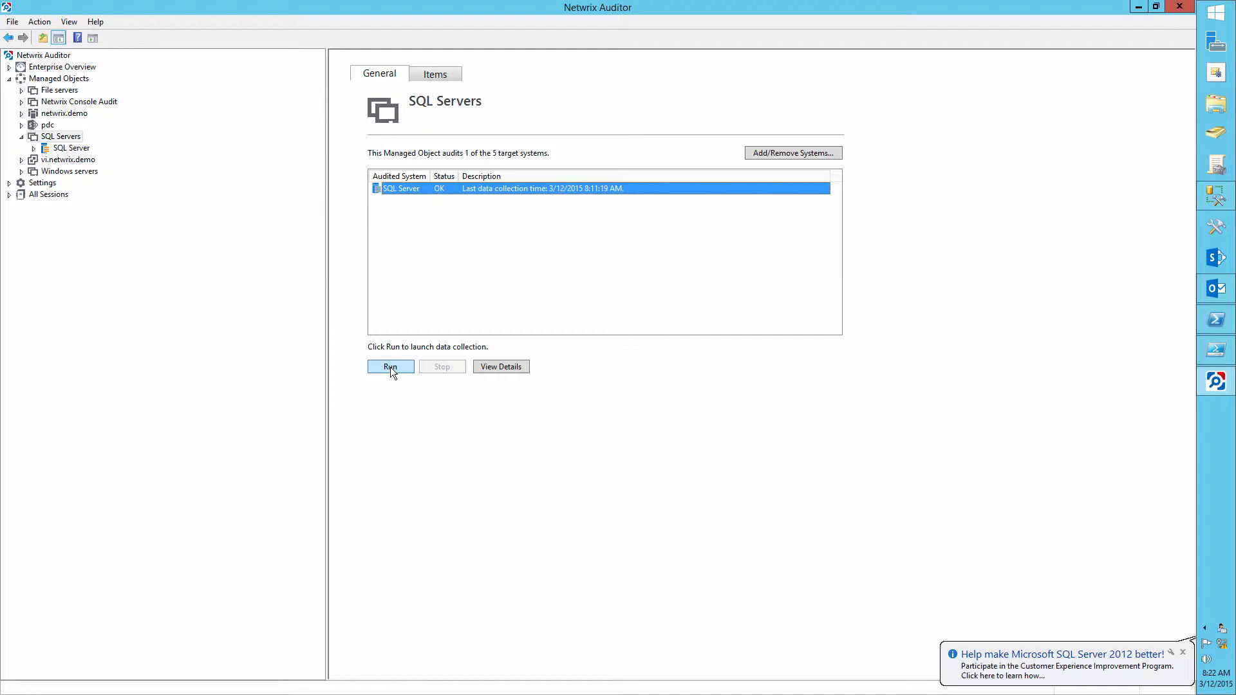
left_click(389, 367)
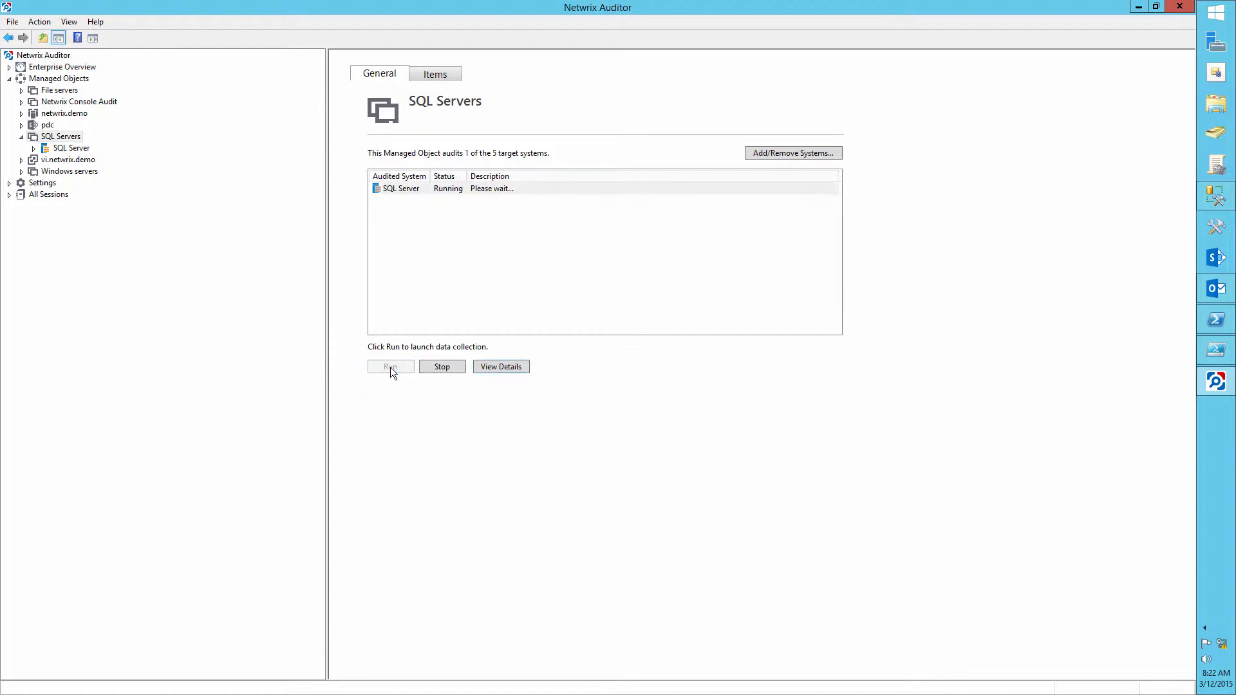
left_click(7, 181)
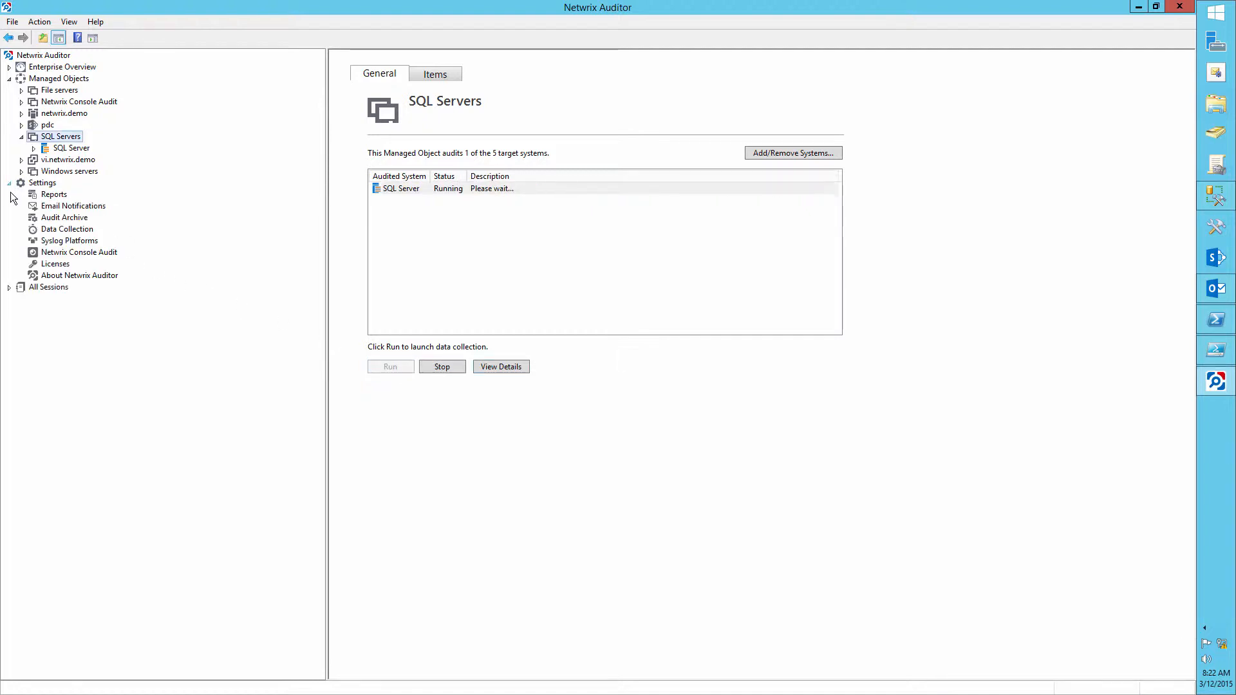
left_click(66, 229)
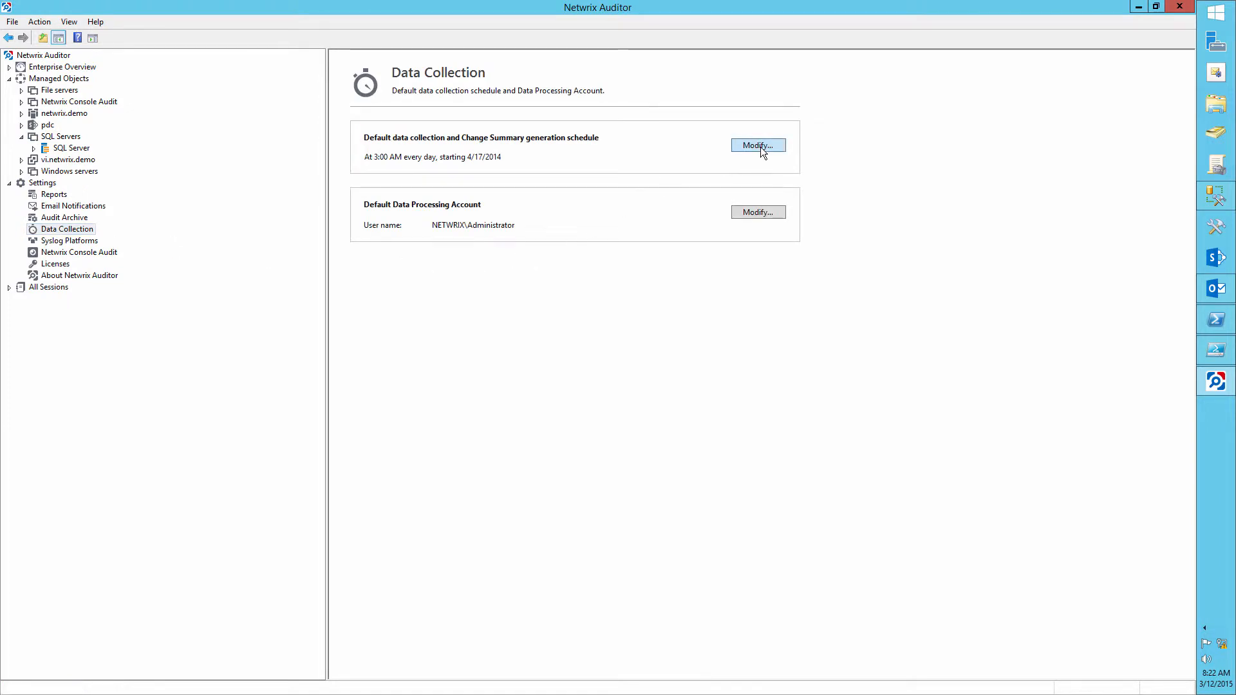
left_click(757, 145)
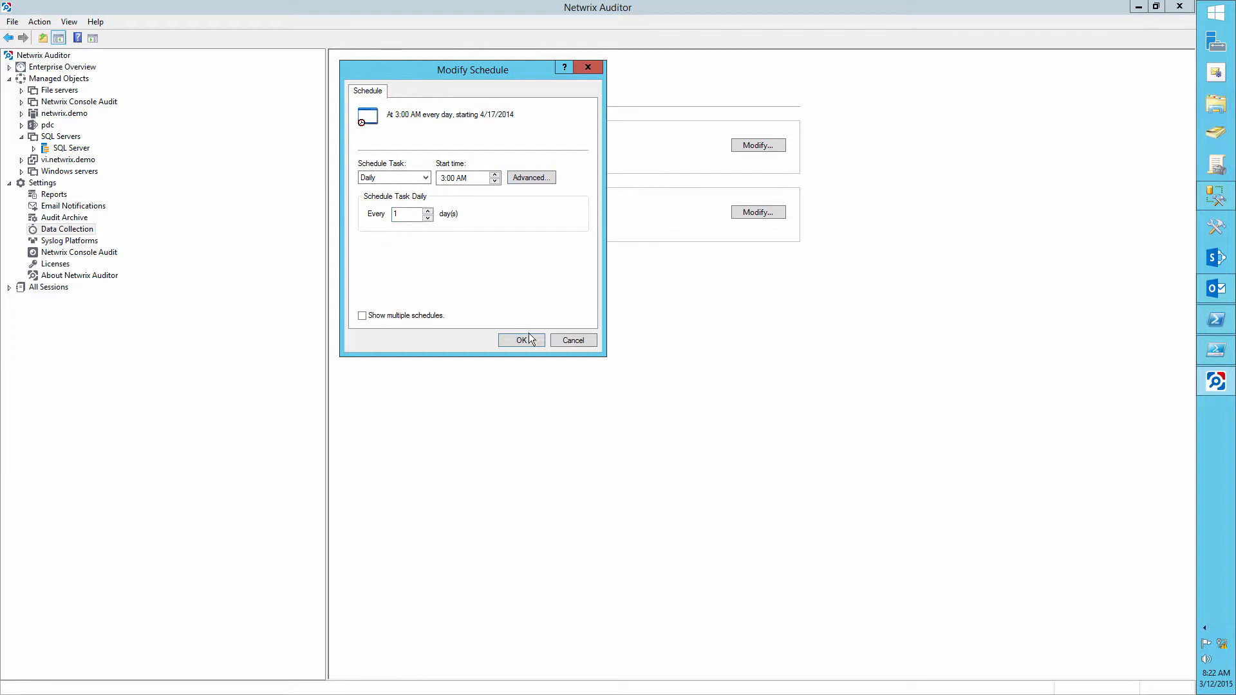
left_click(518, 340)
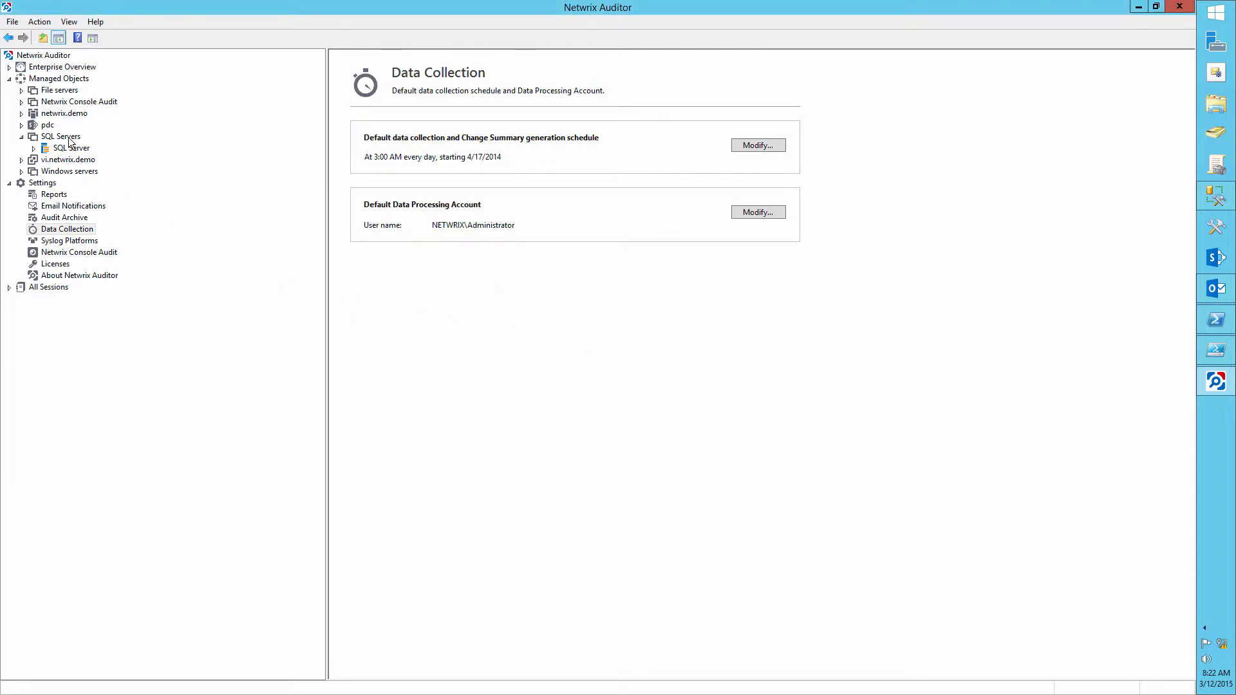
left_click(59, 136)
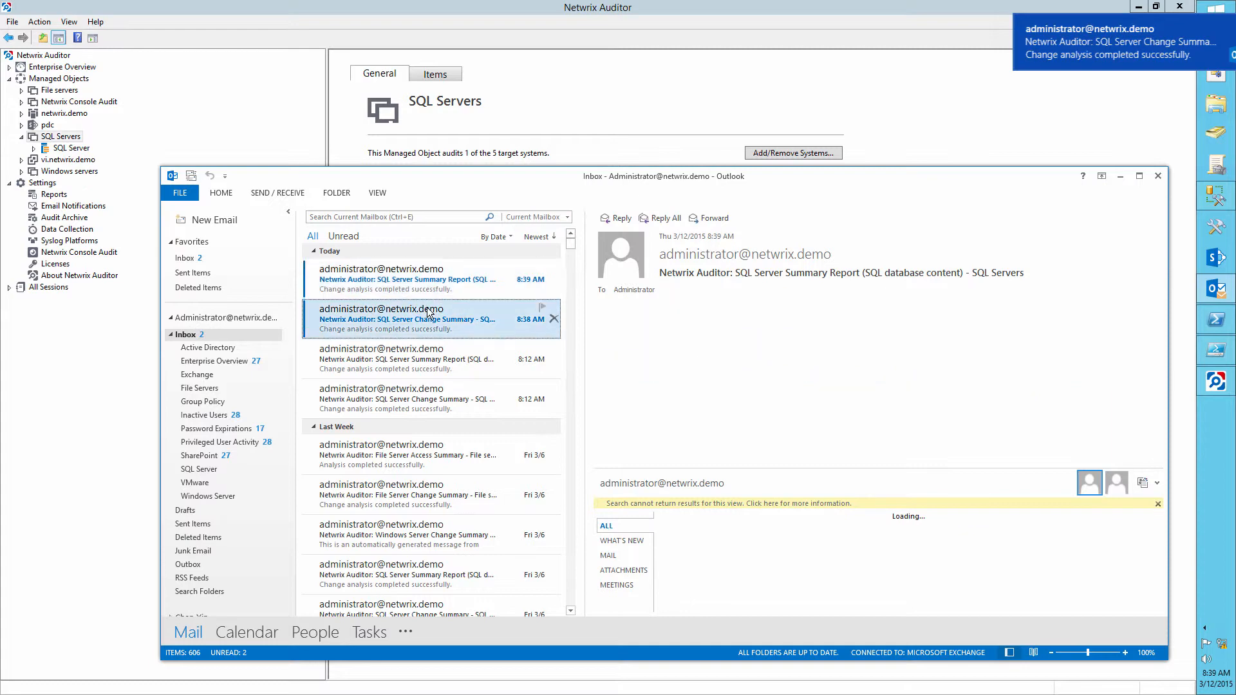
Step: Open the SQL Server Change Summary email listing NewDB added and testDB removed
left_click(409, 318)
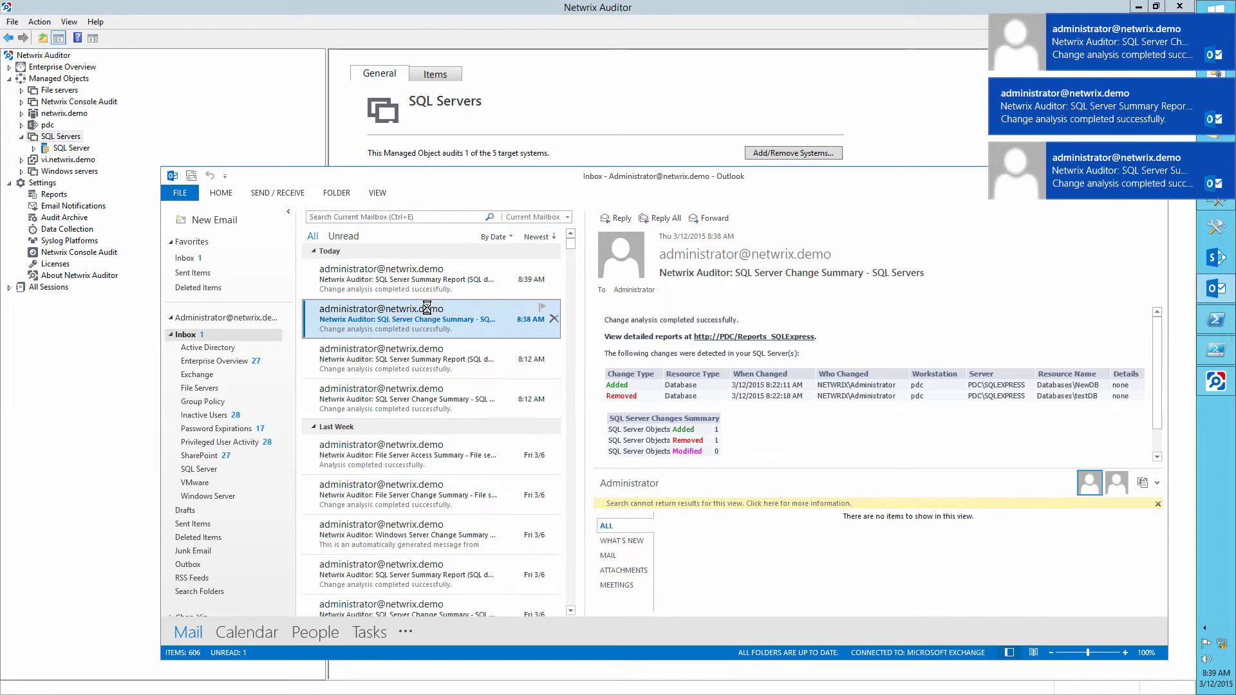
double_click(405, 318)
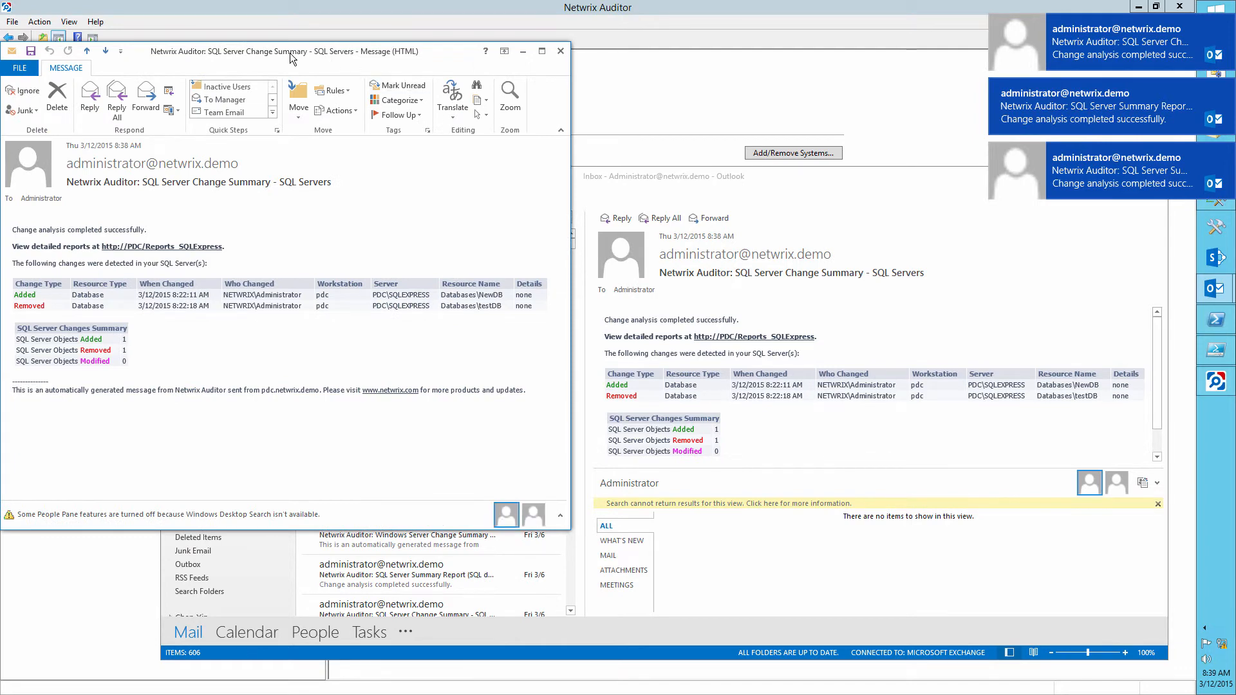